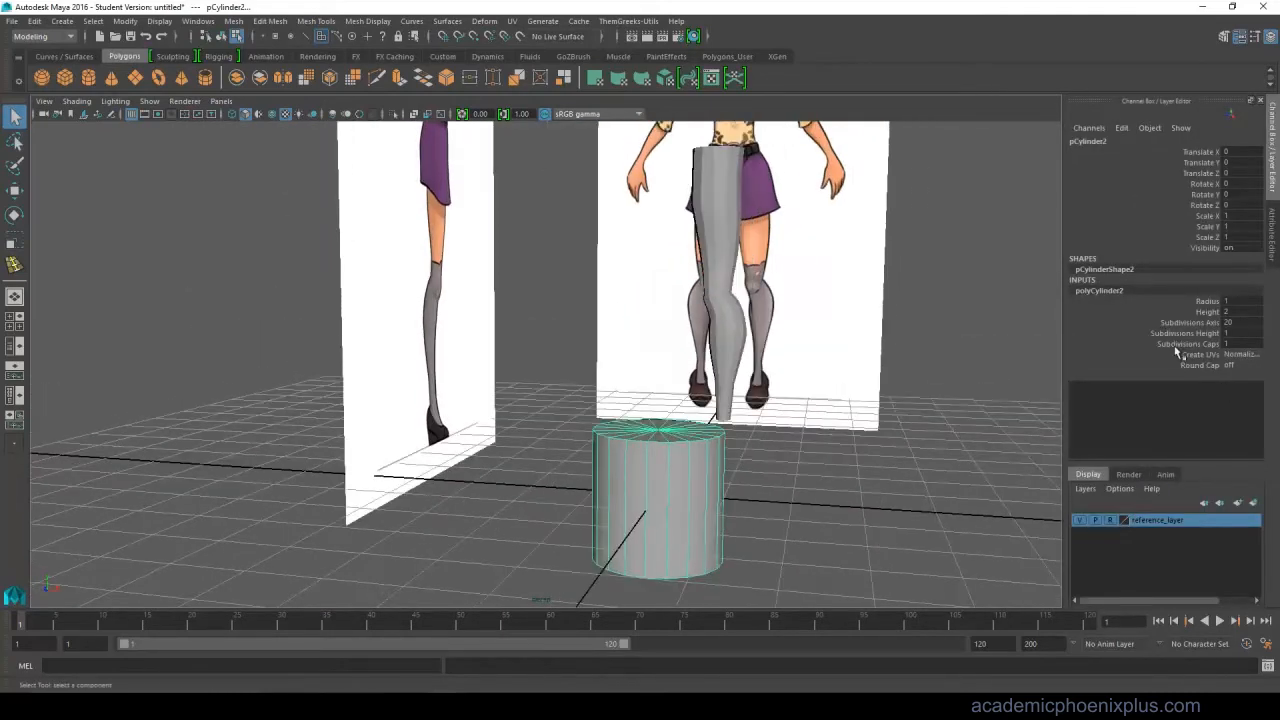
Set the polyCylinder to 12 axis subdivisions, 8 height divisions and 0 caps.
triple_click(1240, 322)
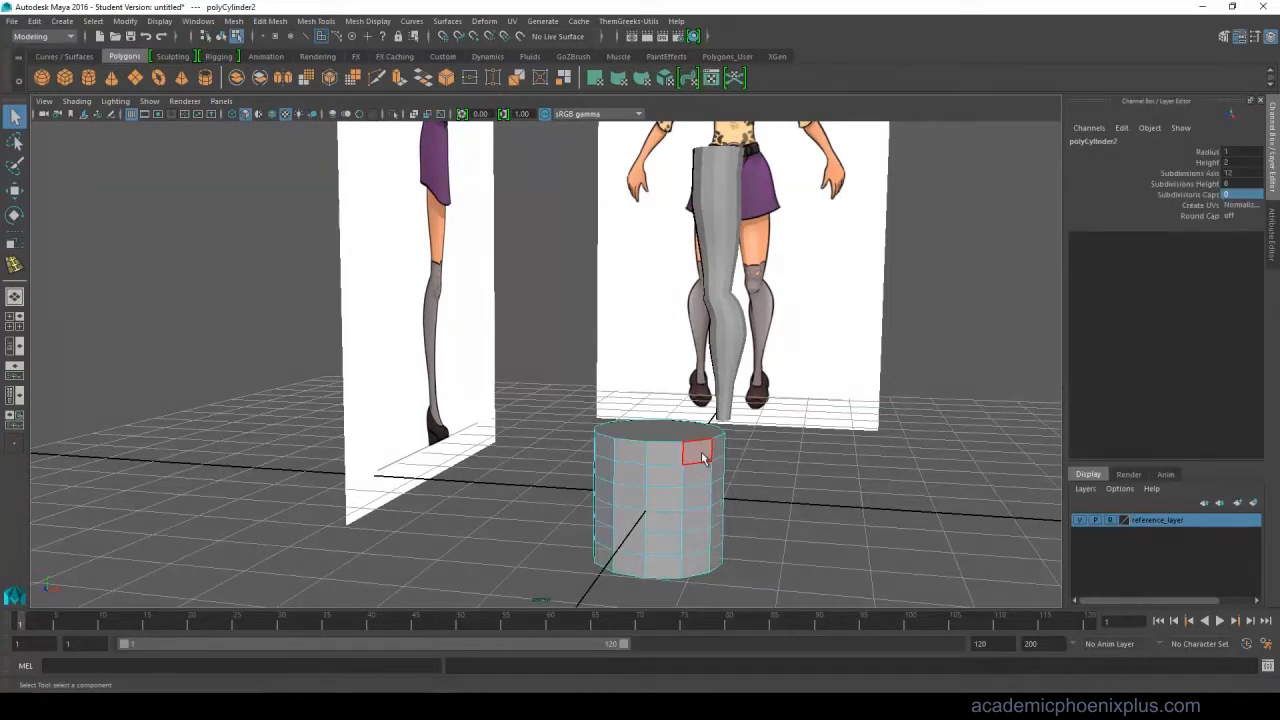
right_click(700, 452)
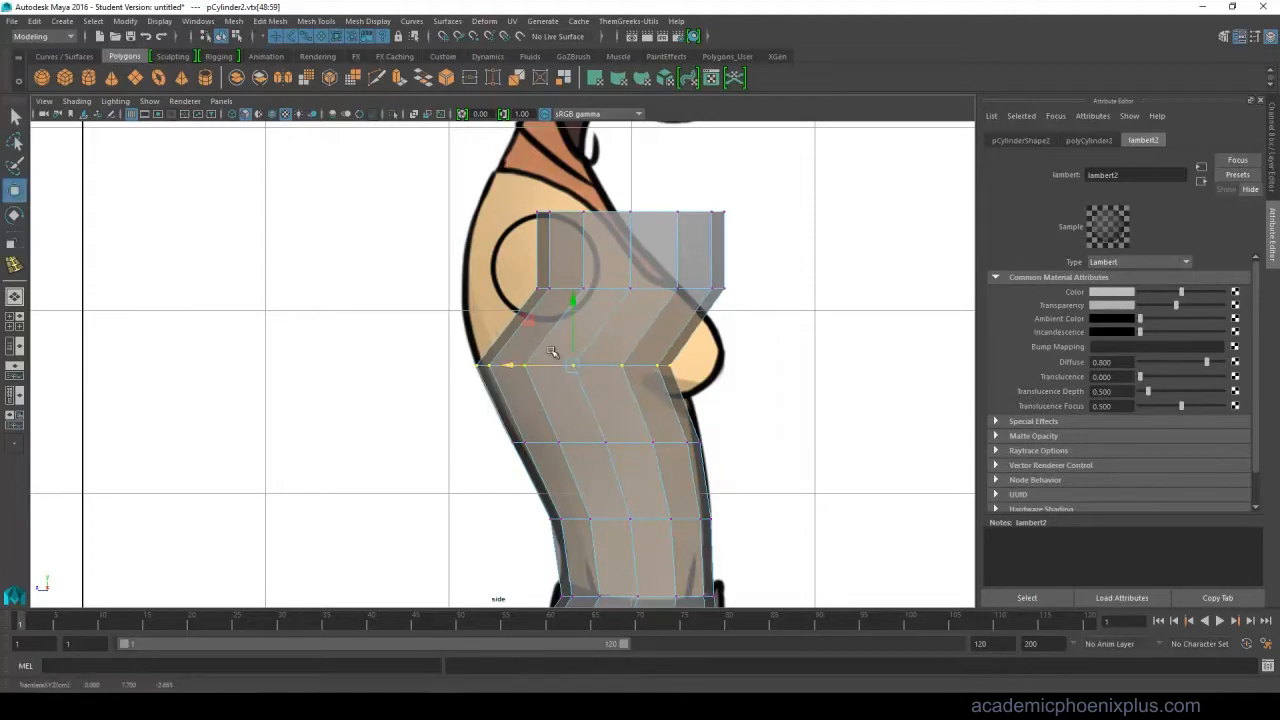
Drag the torso outline toward the reference profile and switch to vertex editing.
drag(570, 365, 510, 288)
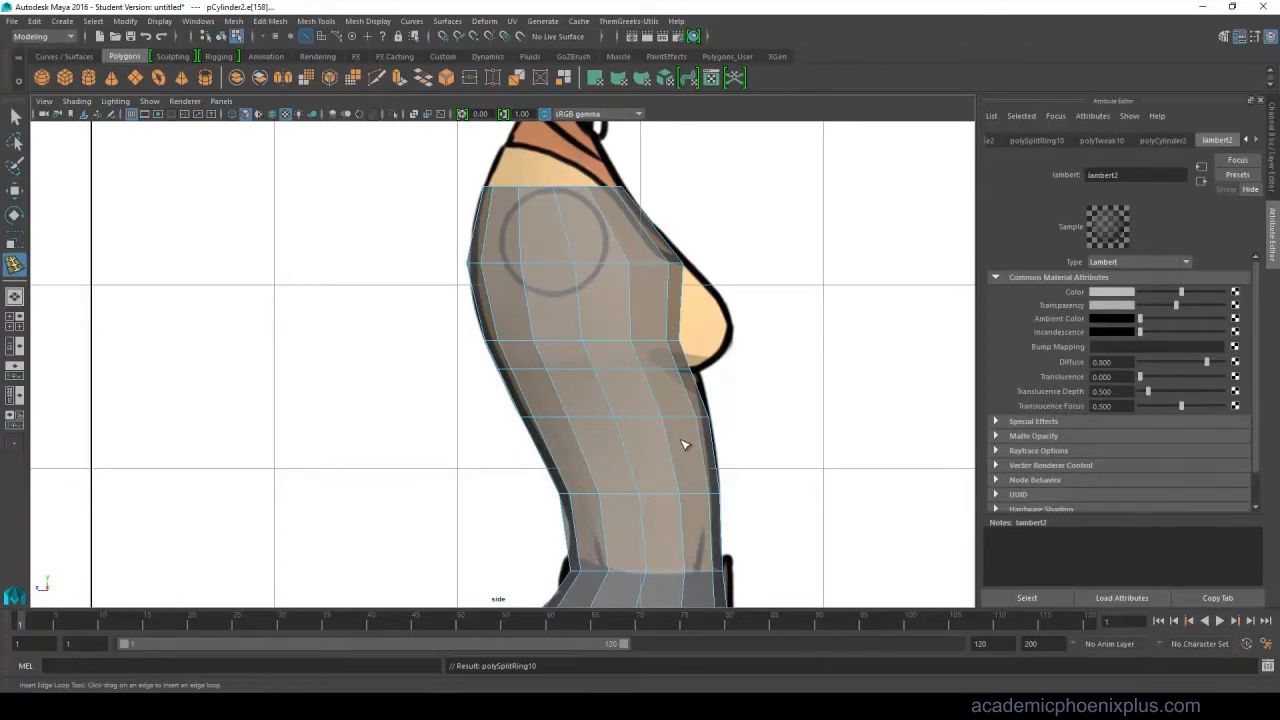
mouse_move(740, 448)
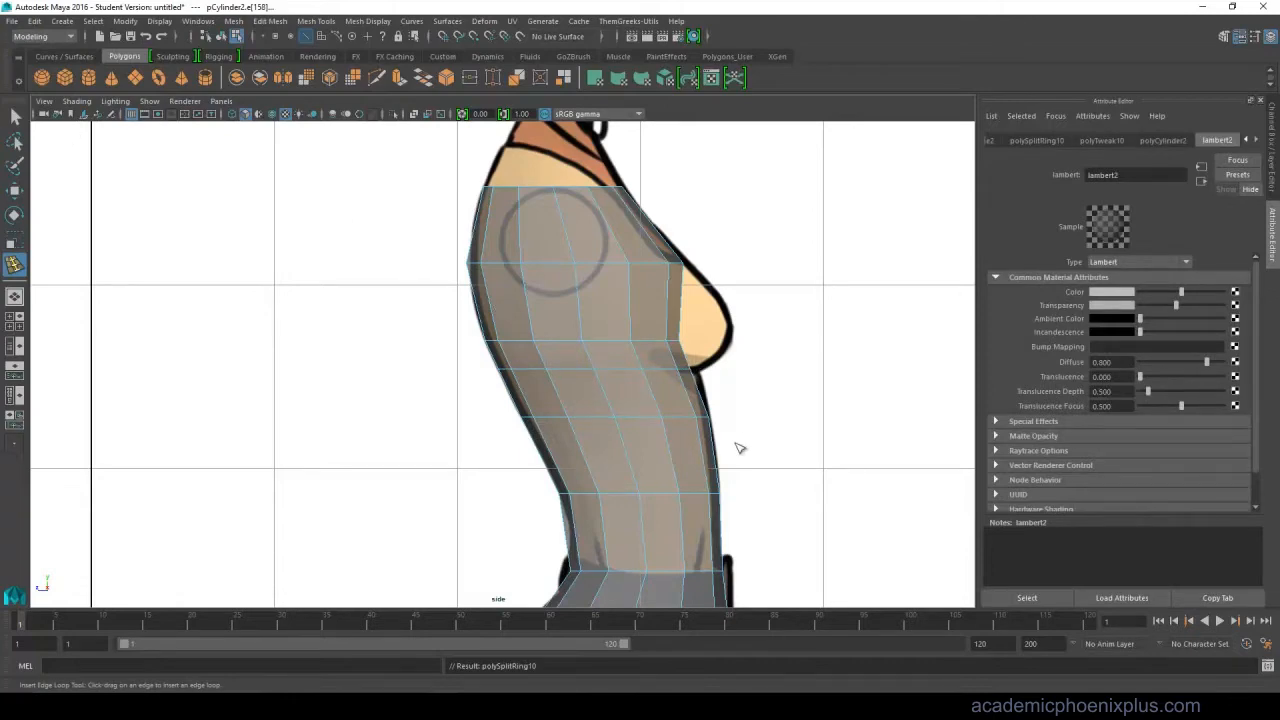
right_click(676, 334)
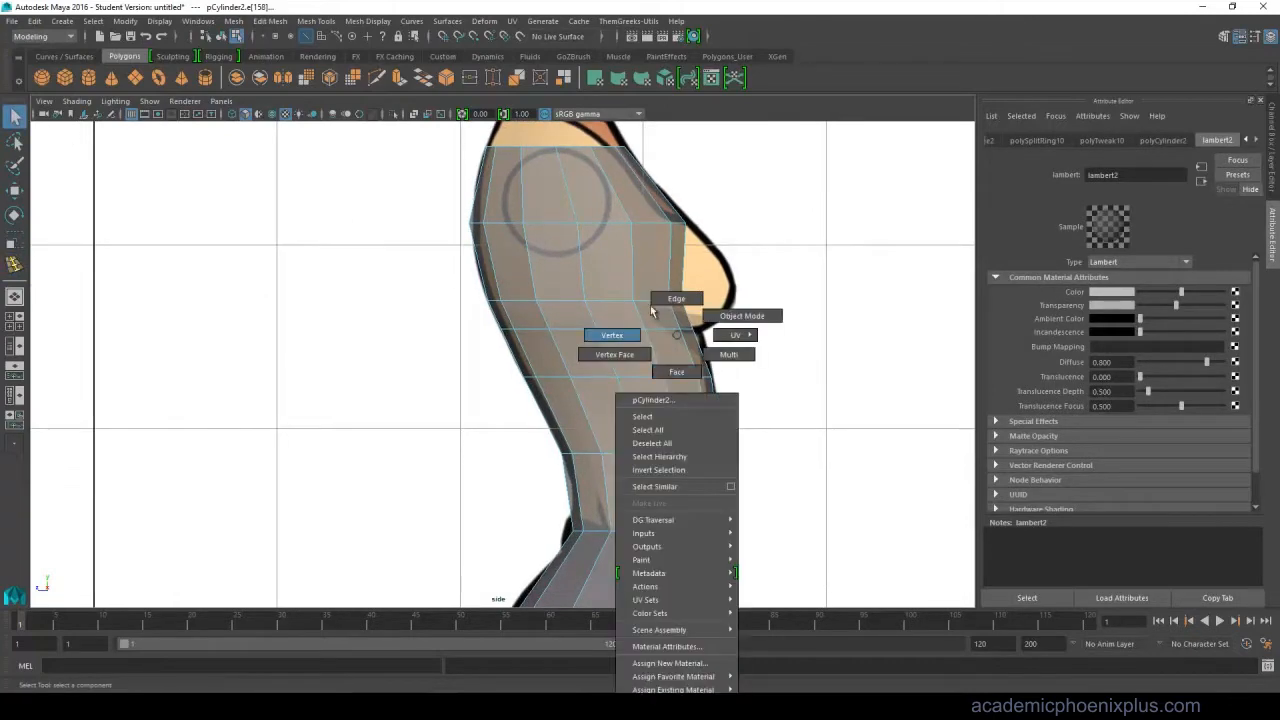
click(611, 335)
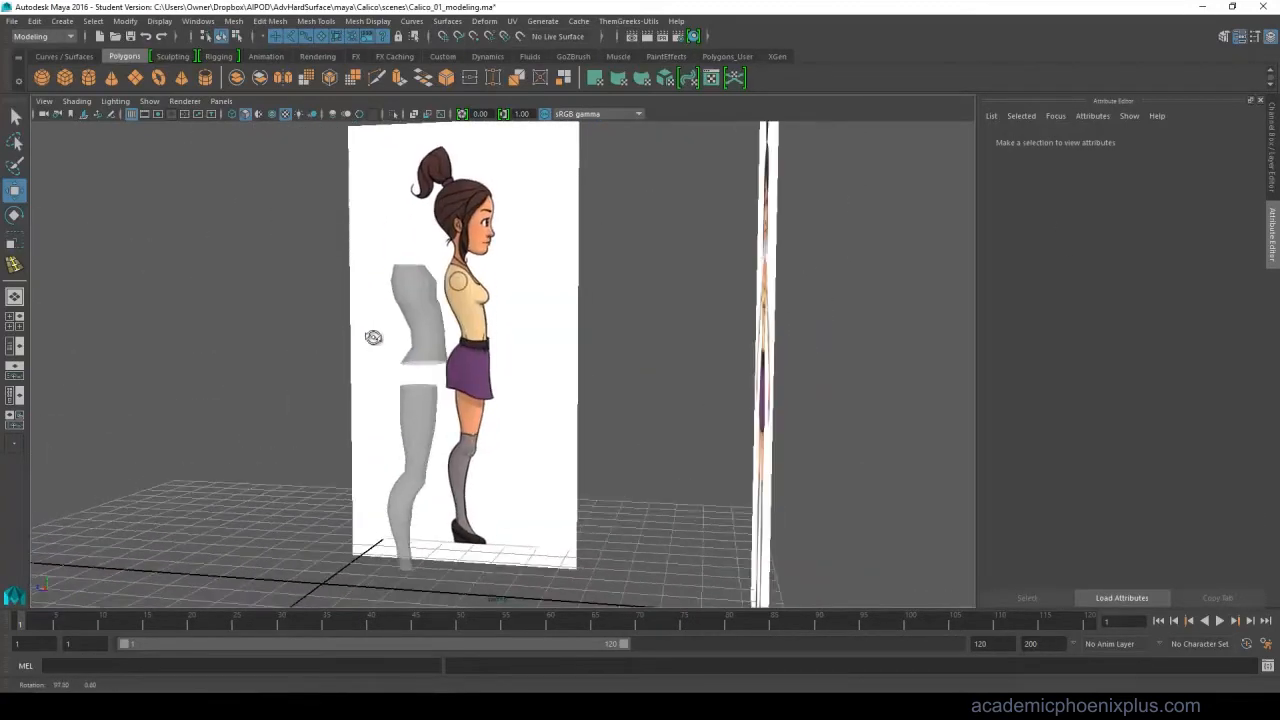
Orbit the perspective view around the torso and leg toward the front reference.
drag(500, 350, 580, 350)
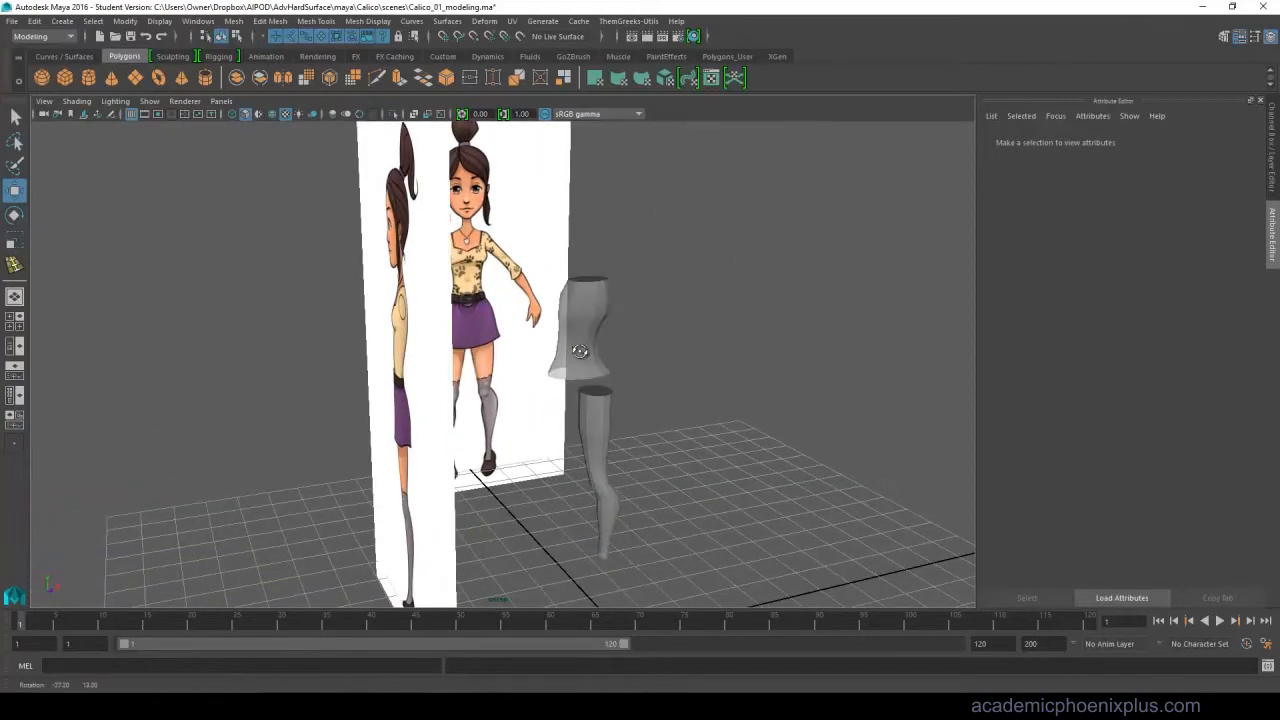
drag(580, 350, 540, 350)
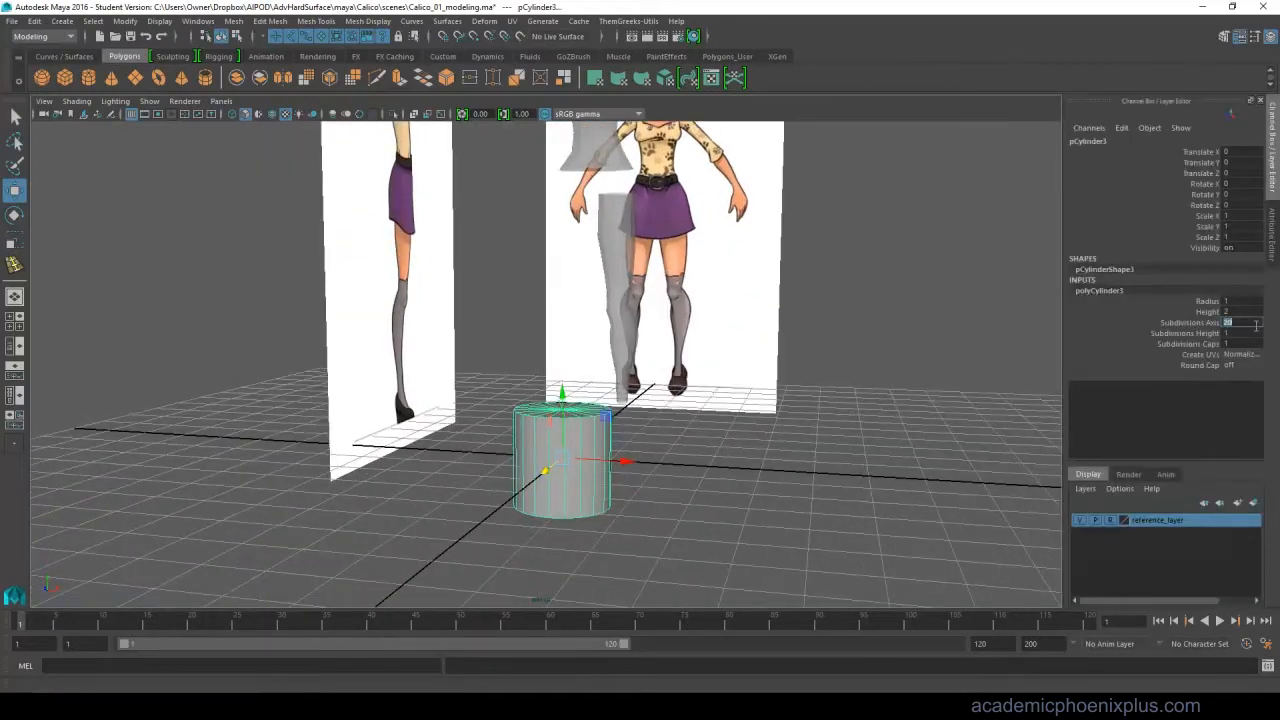
Edit Subdivisions Axis in polyCylinder3 to give the arm cylinder fewer sides.
click(1240, 354)
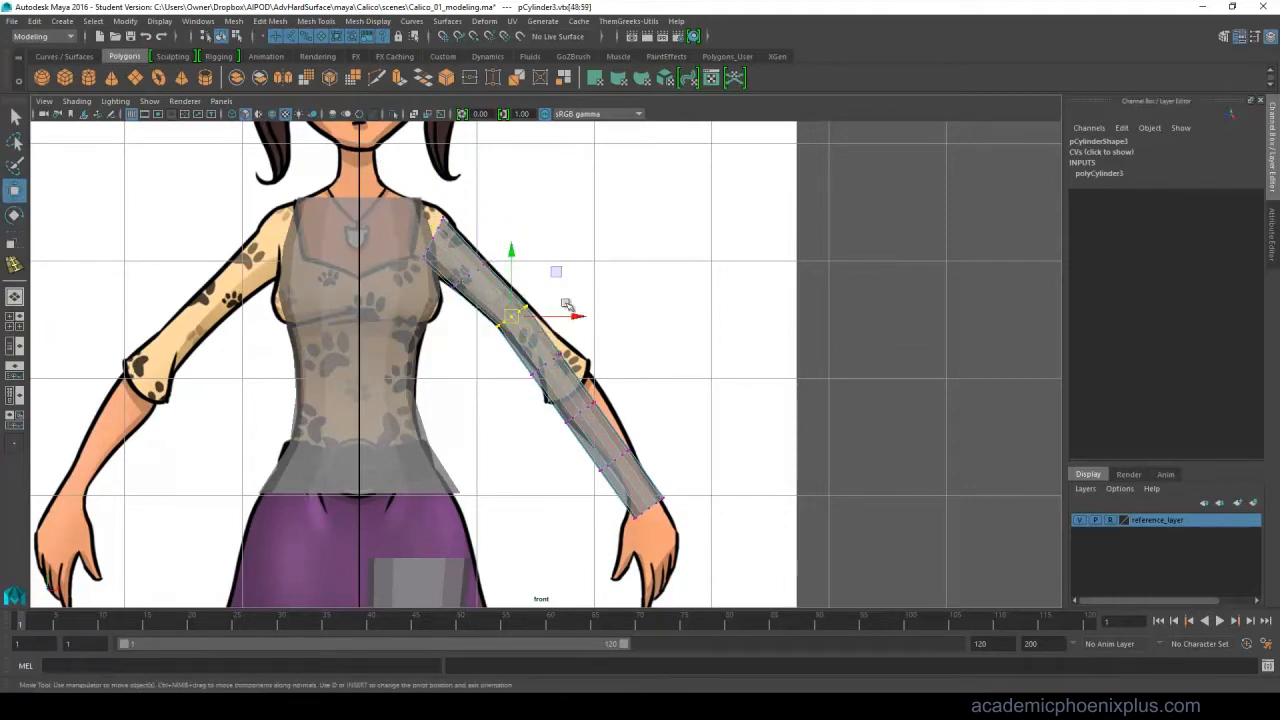
Move the arm cylinder's vertex rings onto the reference arm, down to the wrist.
drag(512, 315, 565, 380)
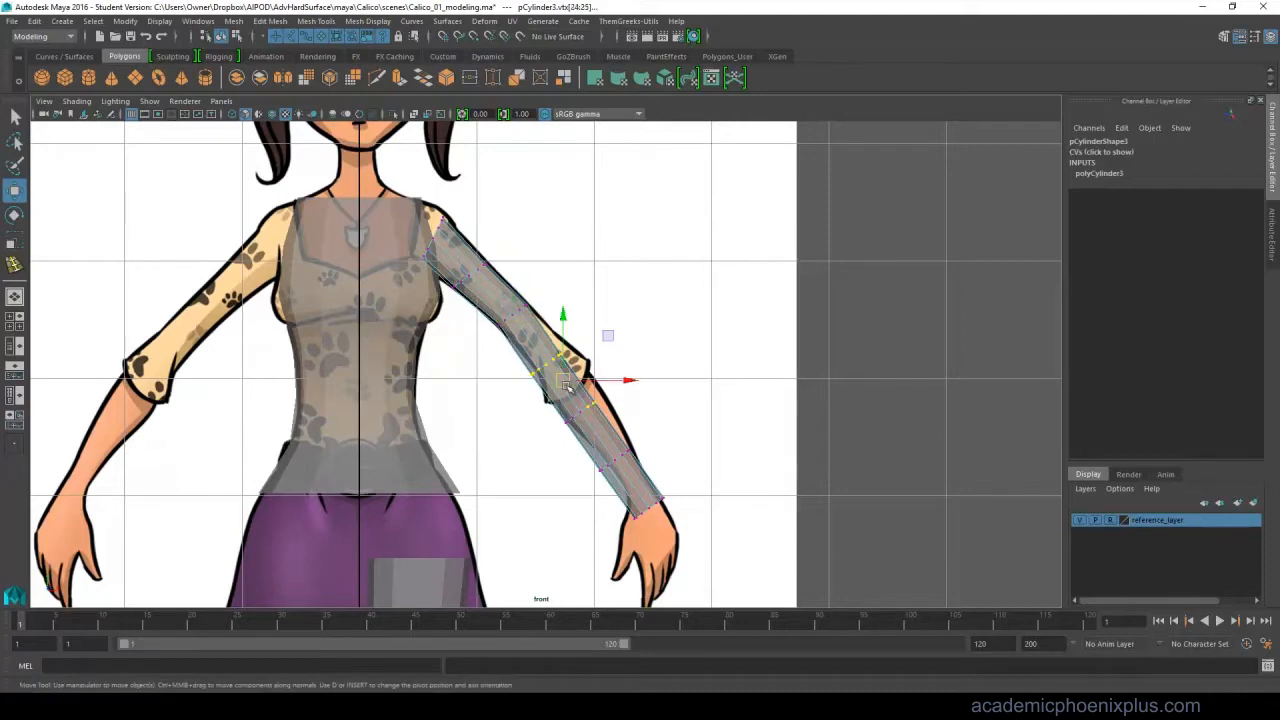
click(15, 241)
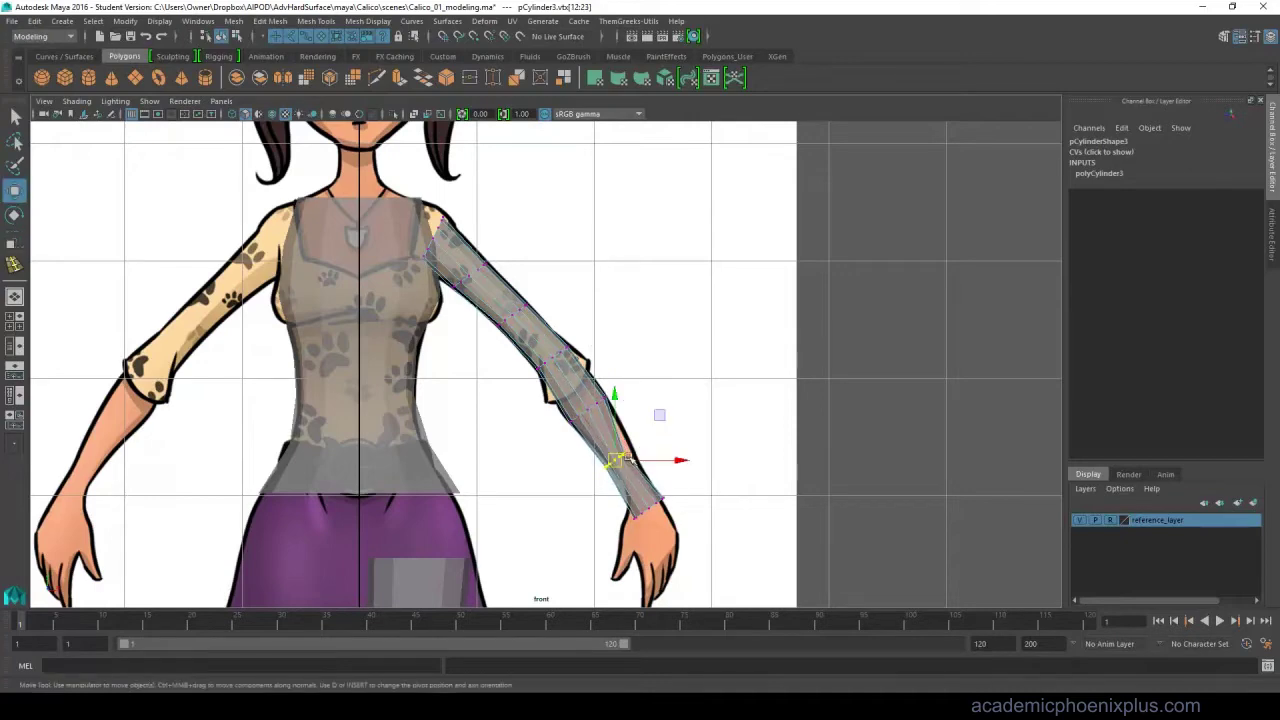
drag(615, 460, 650, 505)
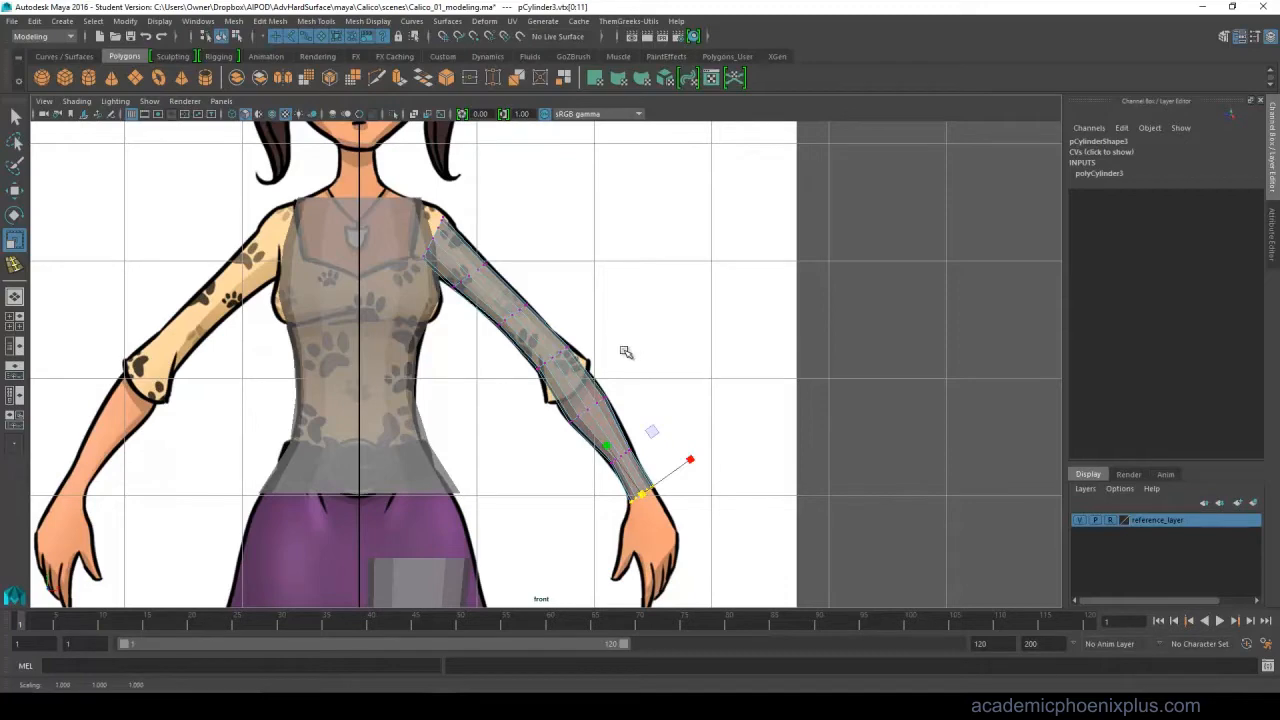
mouse_move(458, 330)
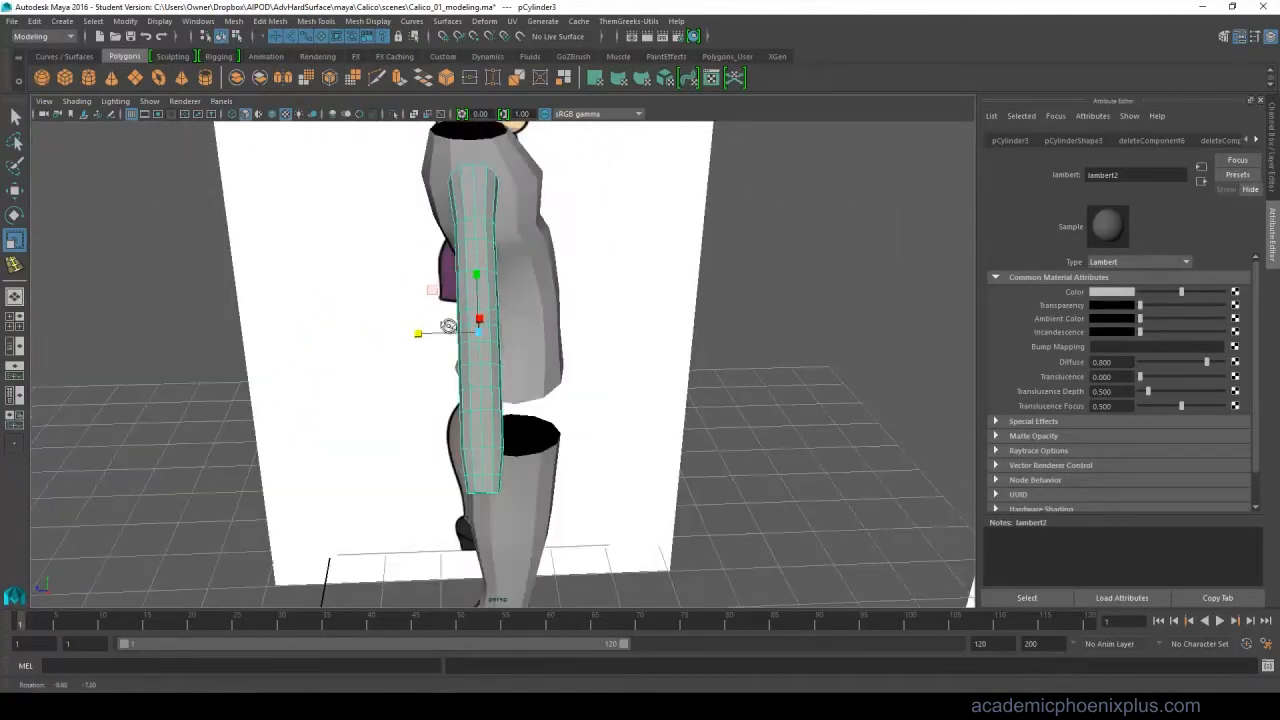
Orbit around the arm in perspective to check its shape beside the torso.
right_click(471, 320)
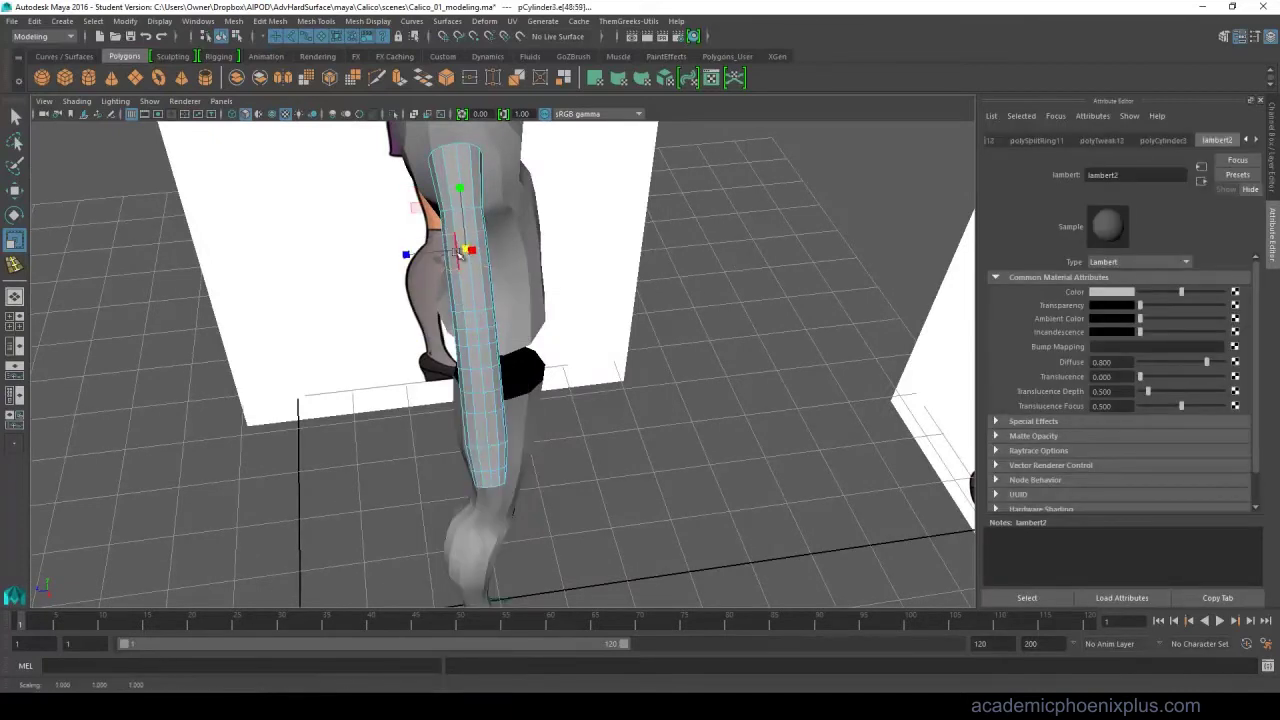
drag(460, 250, 472, 340)
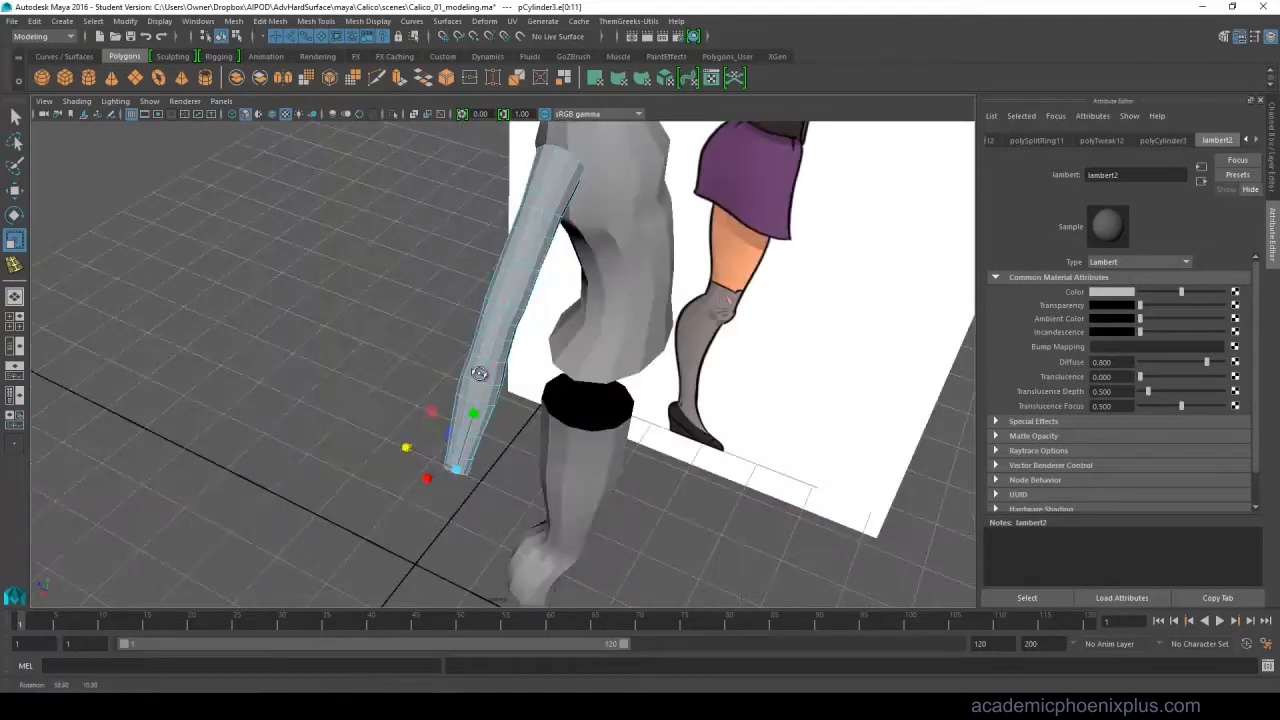
right_click(446, 305)
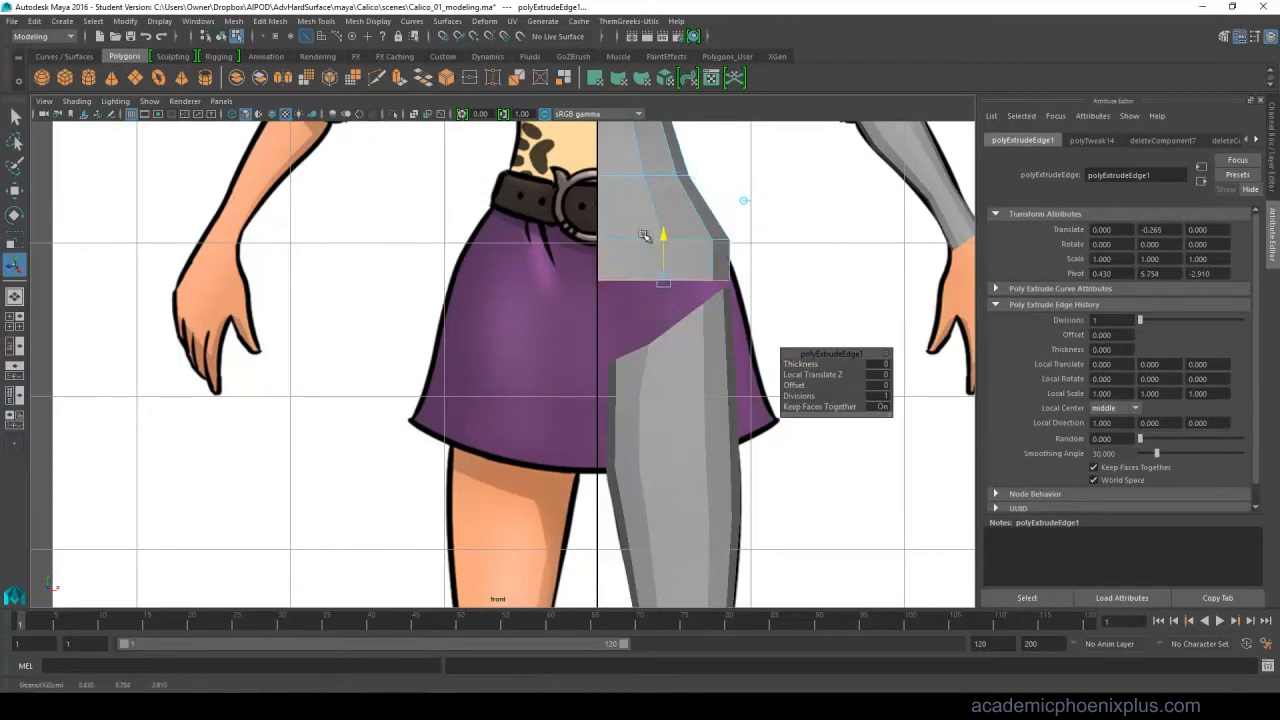
Pull the extruded torso border edges down over the skirt toward the leg top.
drag(663, 237, 725, 283)
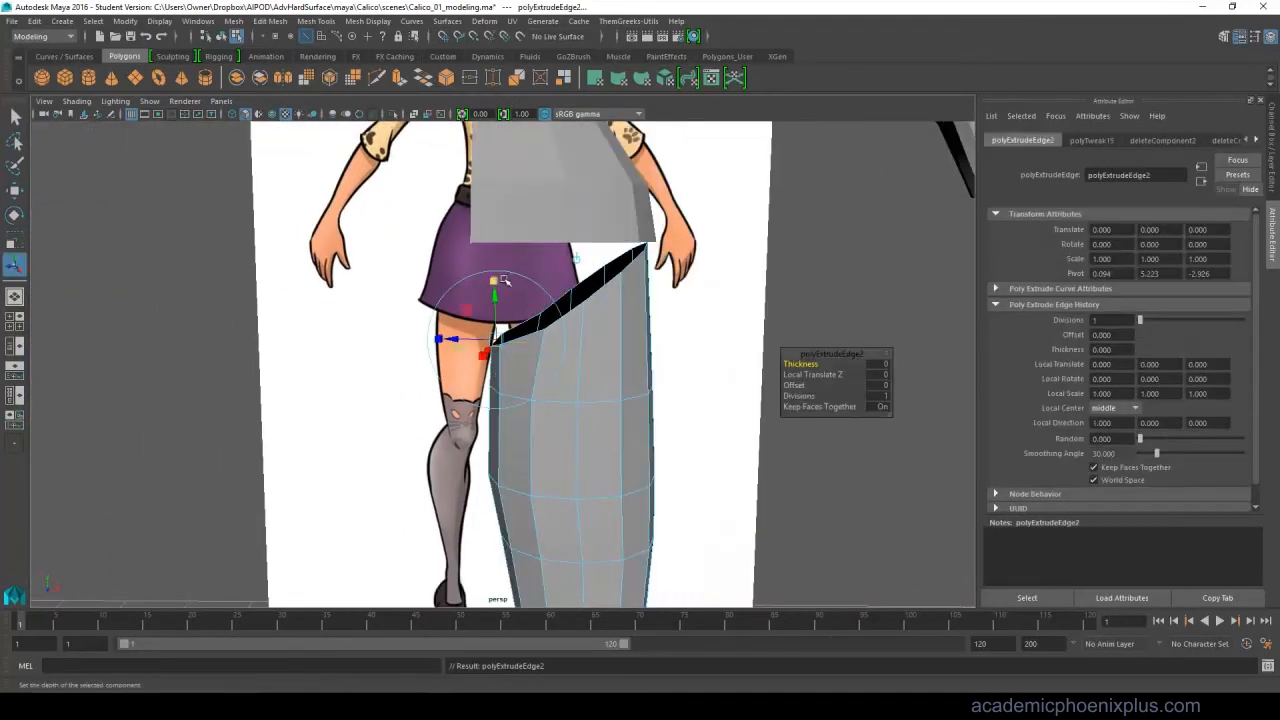
drag(494, 281, 458, 345)
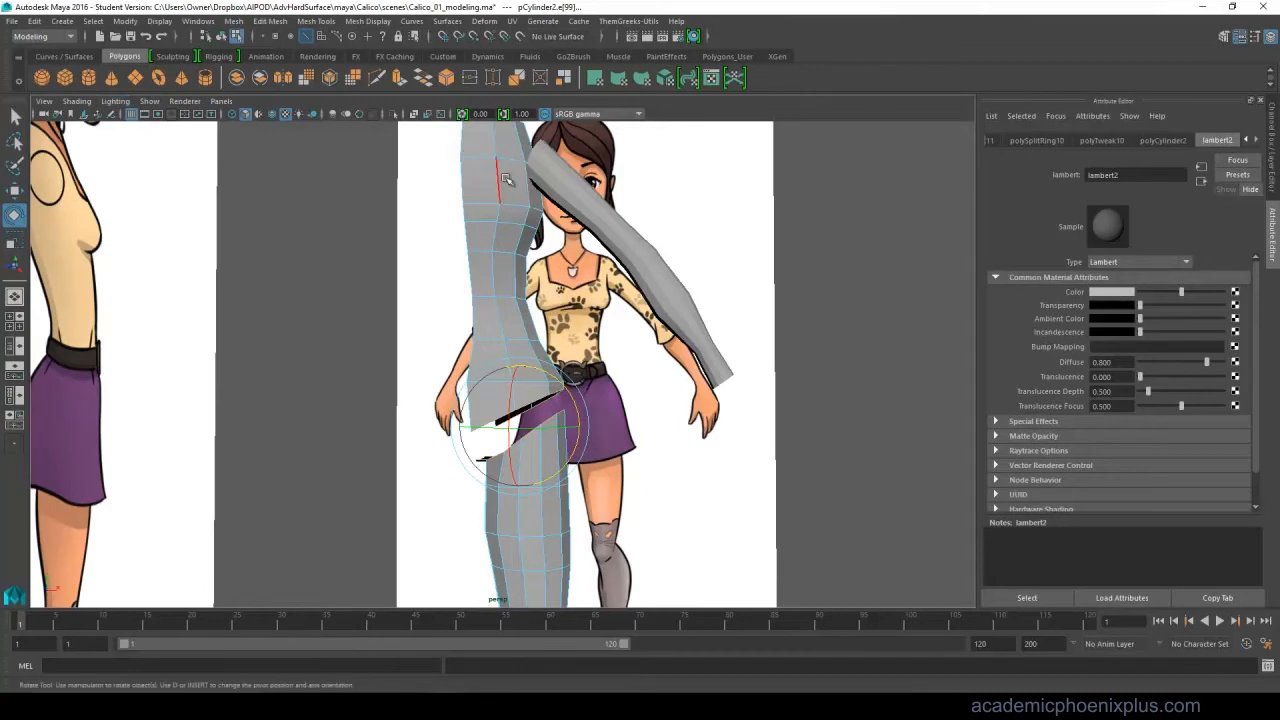
right_click(500, 307)
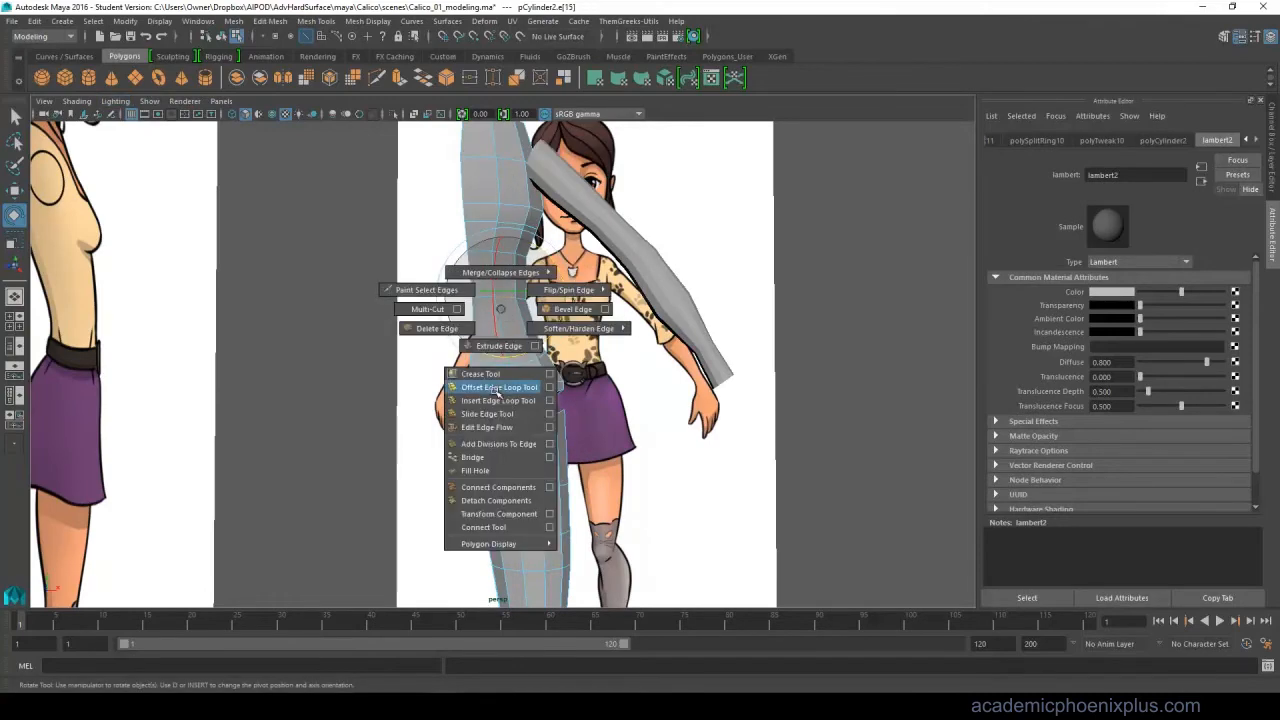
Insert a new edge loop around the lower torso and orbit to inspect it.
click(499, 400)
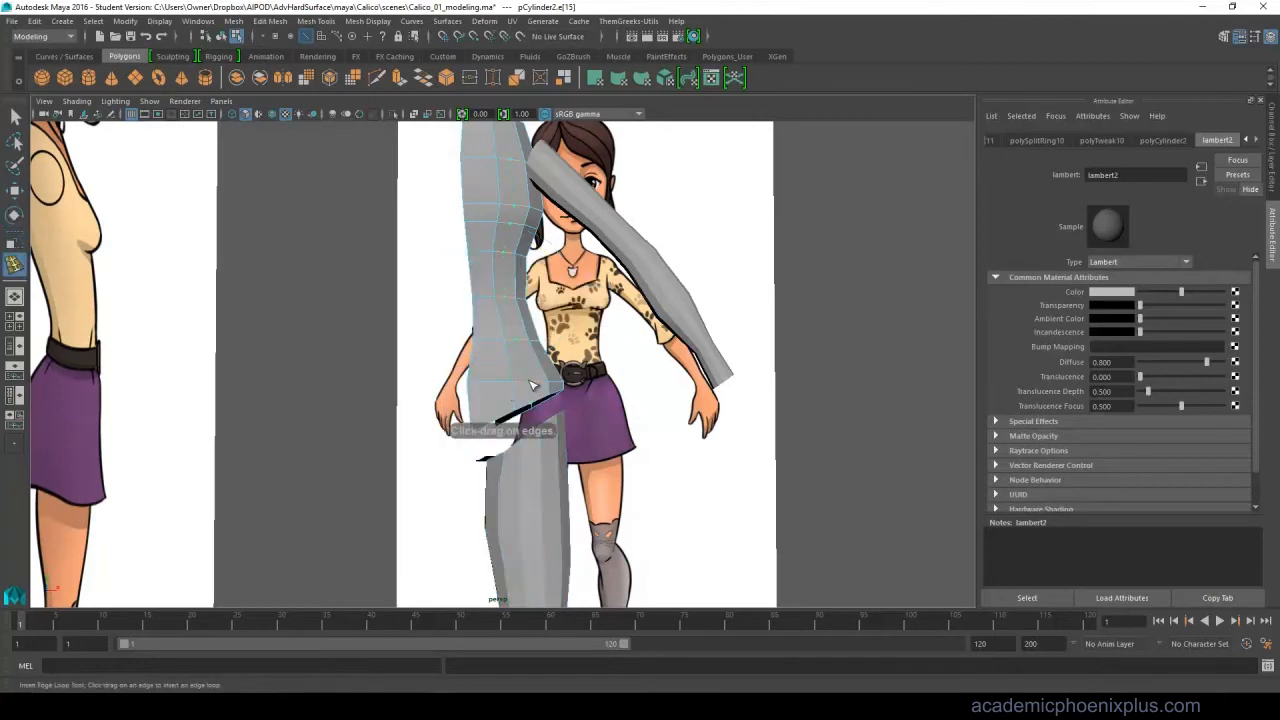
drag(530, 385, 510, 425)
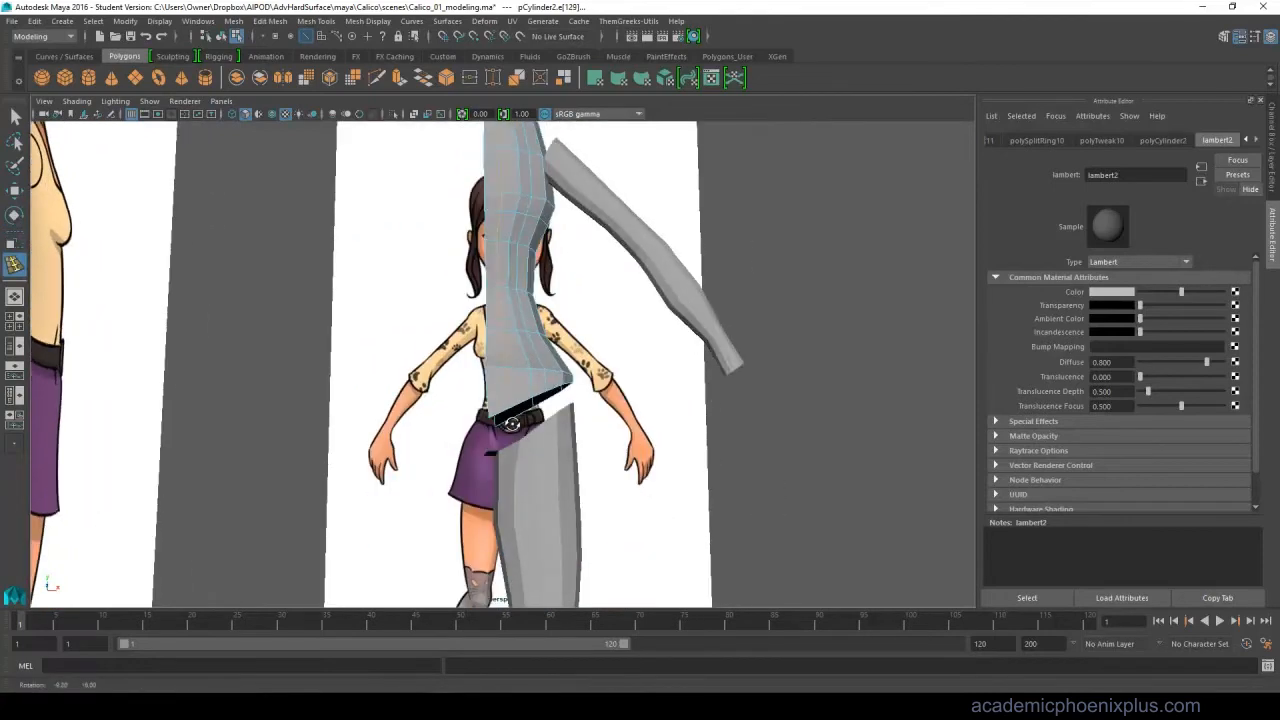
drag(520, 400, 510, 410)
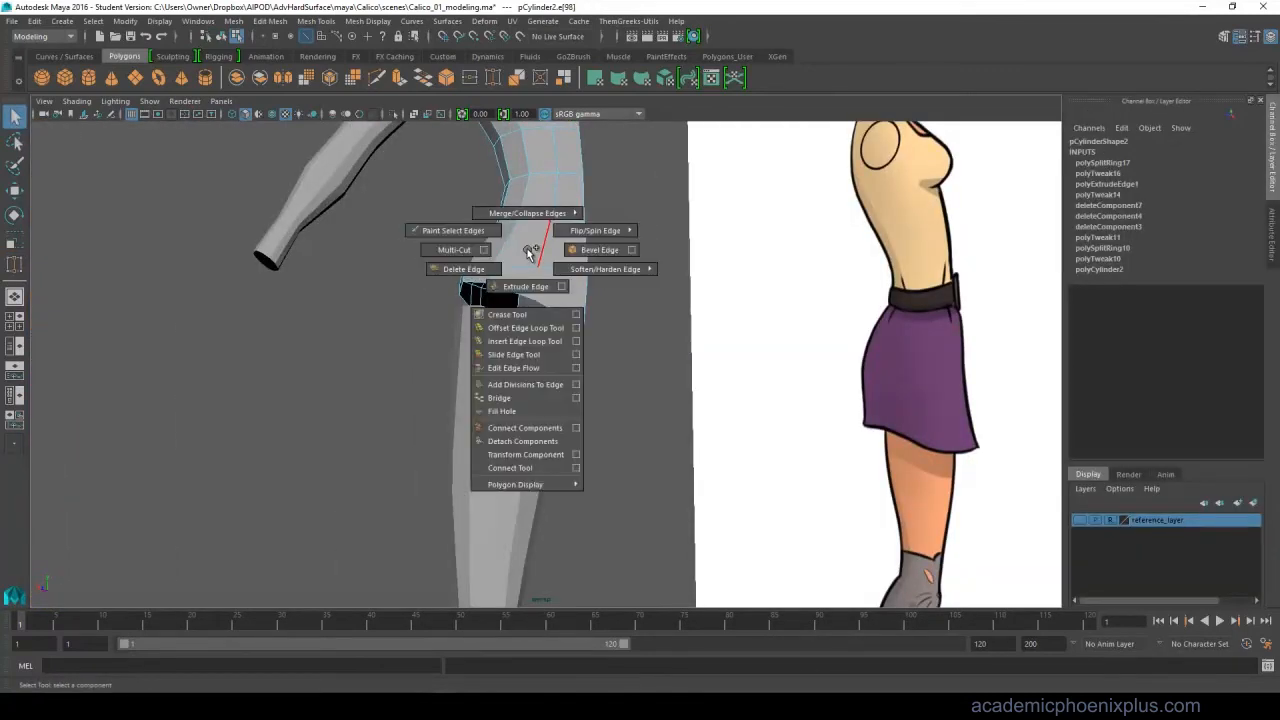
click(523, 341)
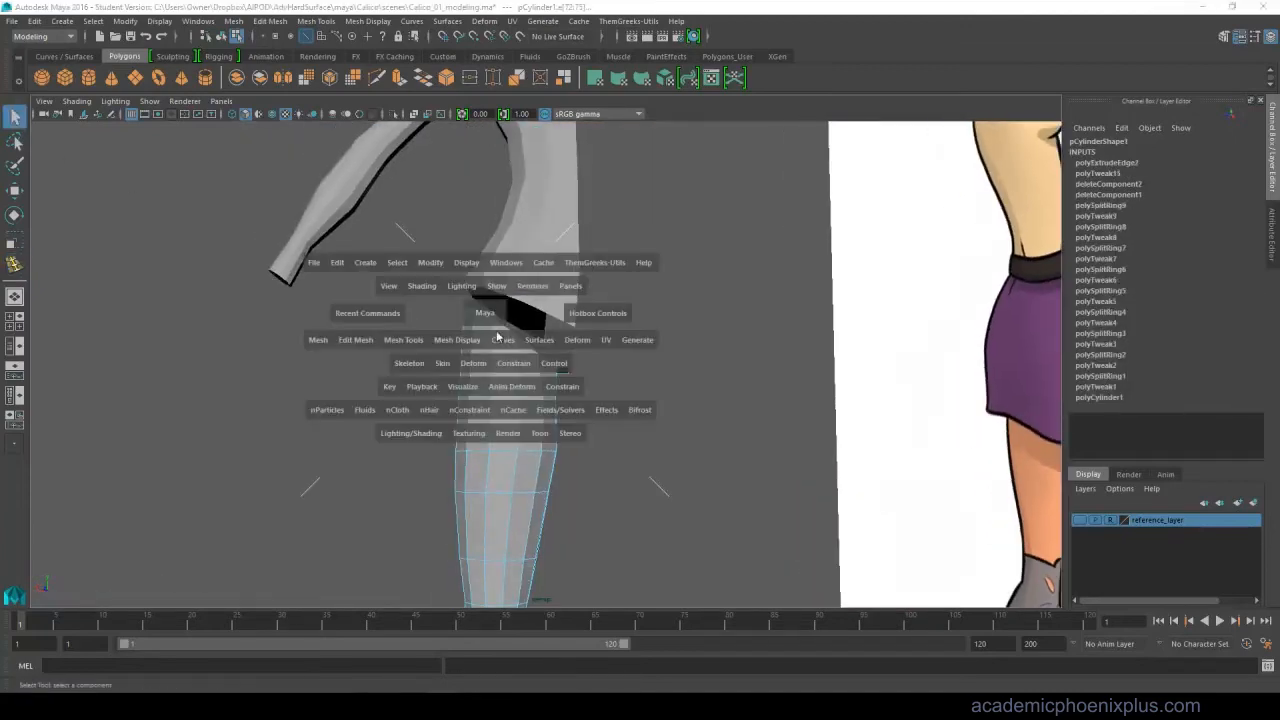
mouse_move(455, 323)
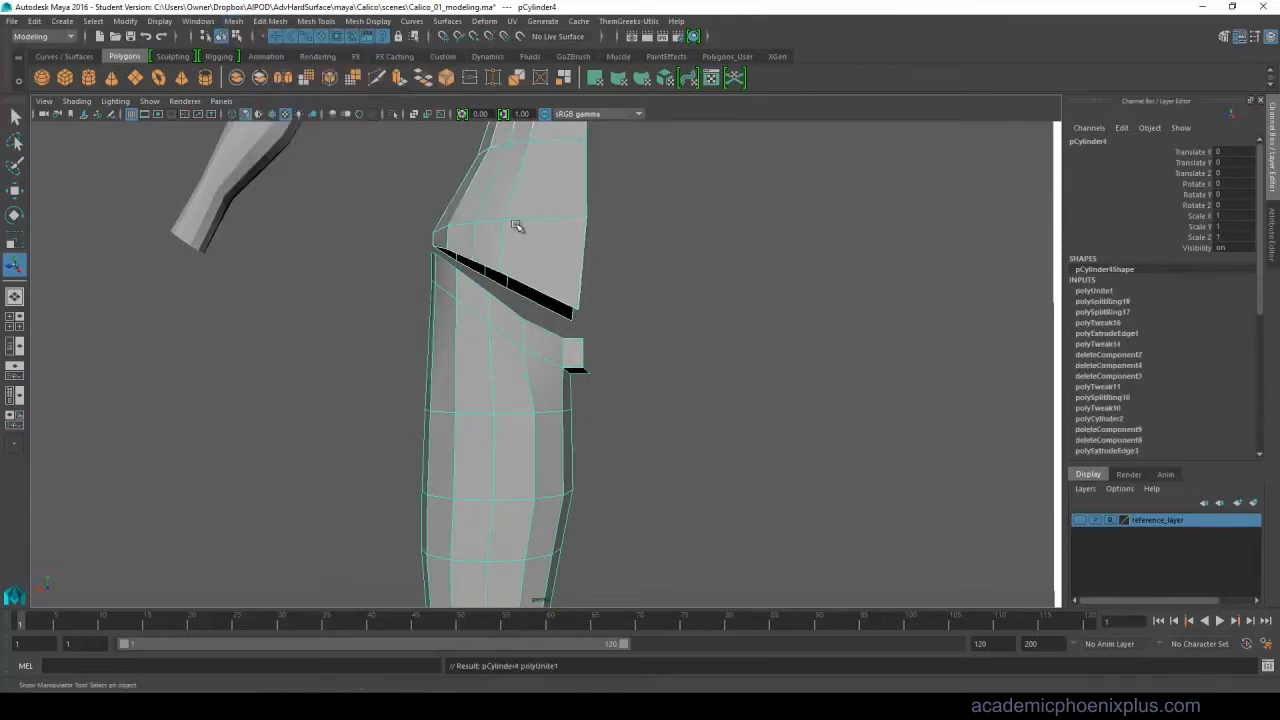
Target-weld the leg's top vertices onto the torso, then insert edge loops on the leg.
right_click(517, 225)
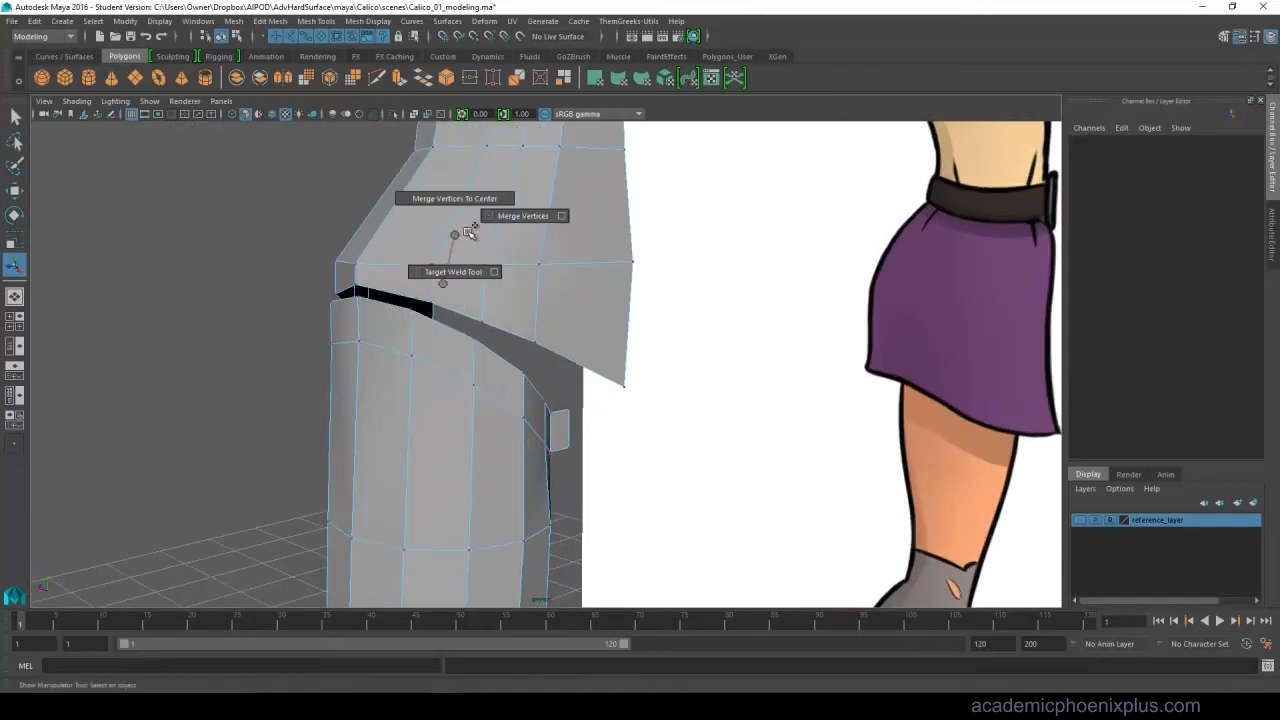
click(453, 271)
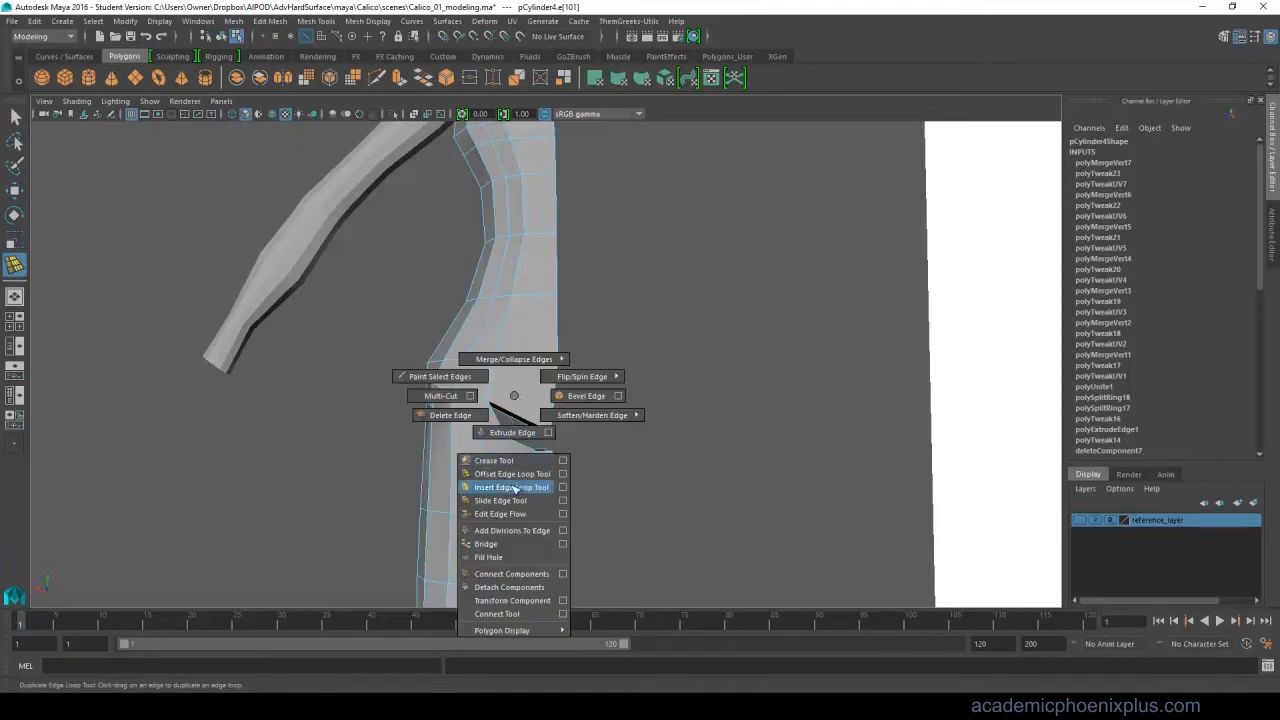
click(511, 487)
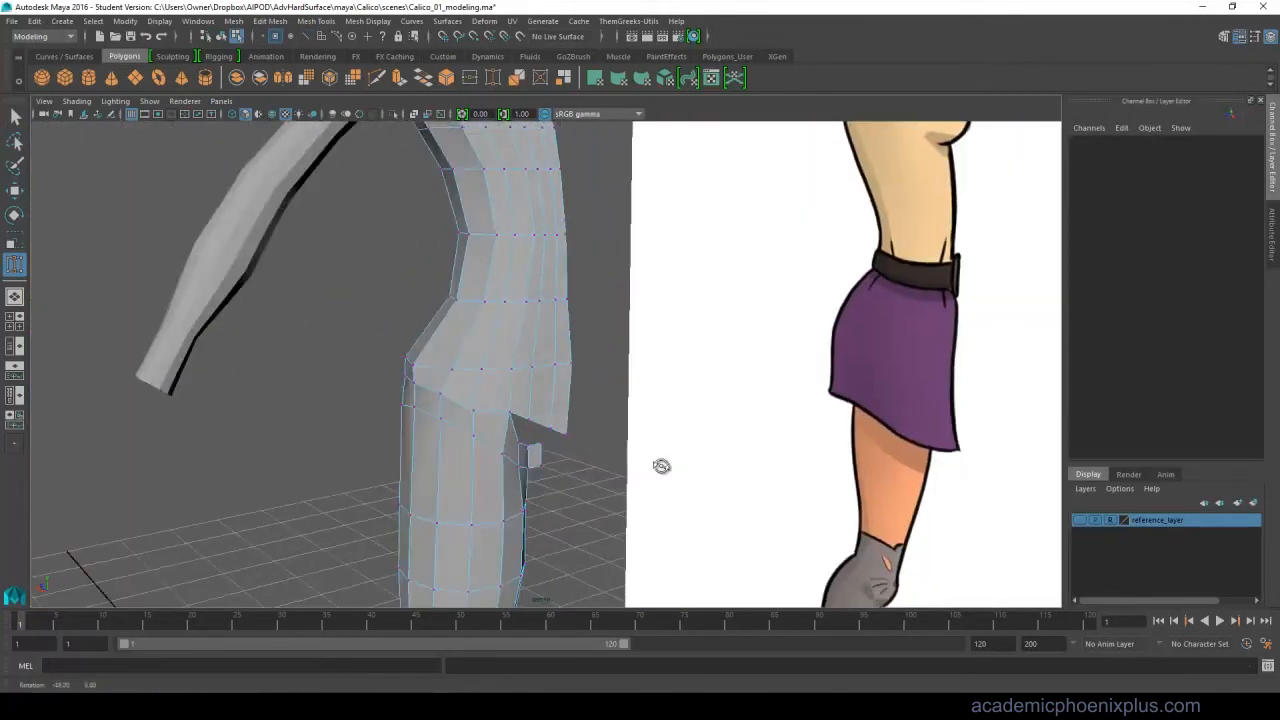
drag(661, 466, 570, 440)
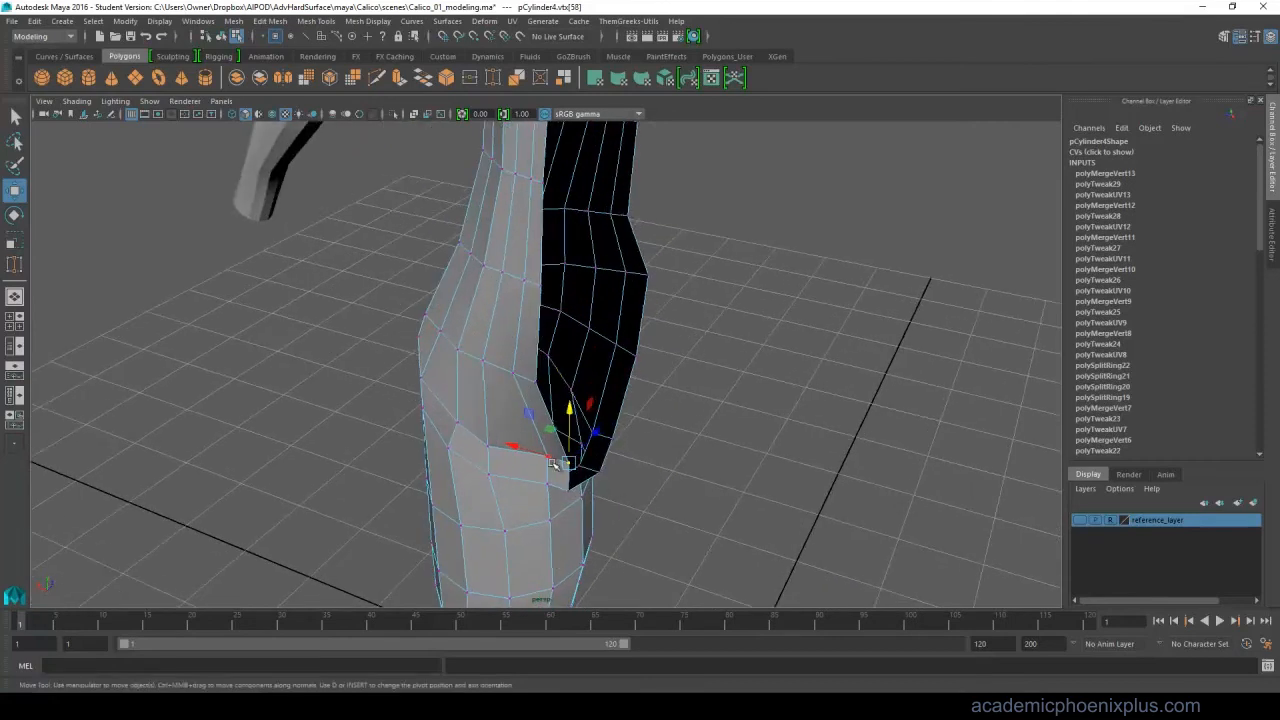
Drag the hip vertex into a smoother position so the leg blends into the torso.
drag(550, 460, 565, 443)
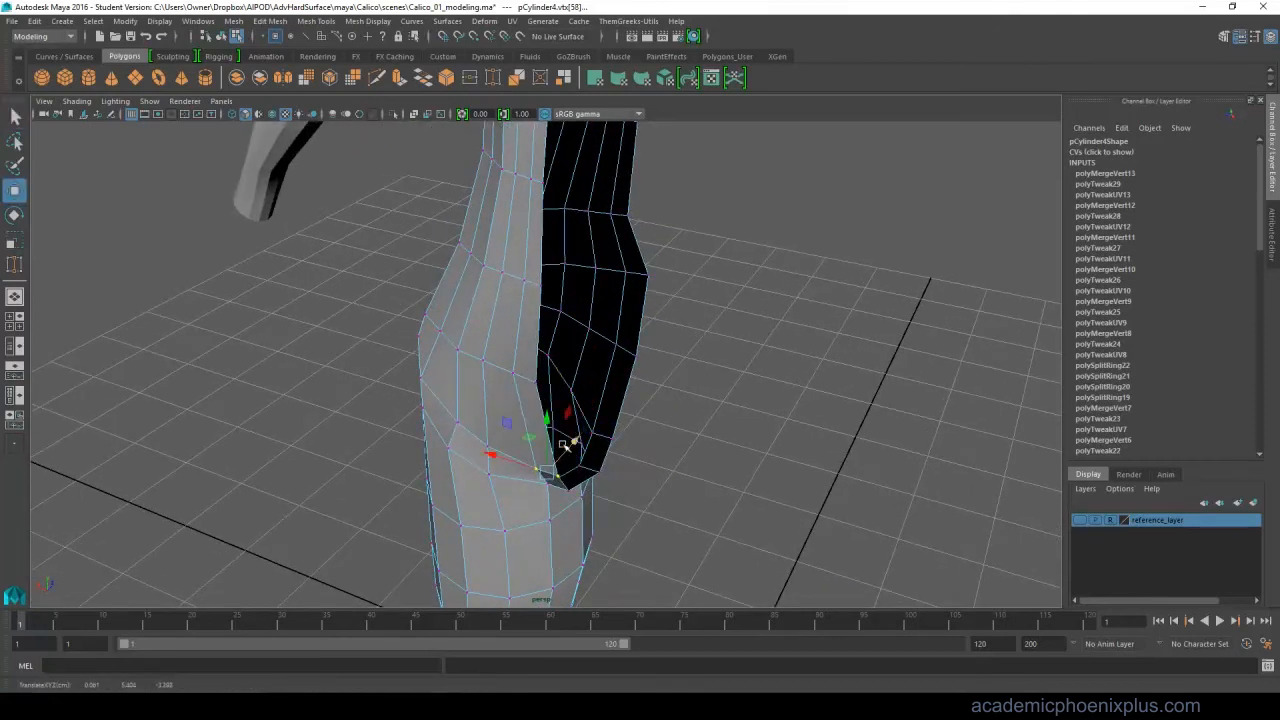
drag(565, 445, 525, 480)
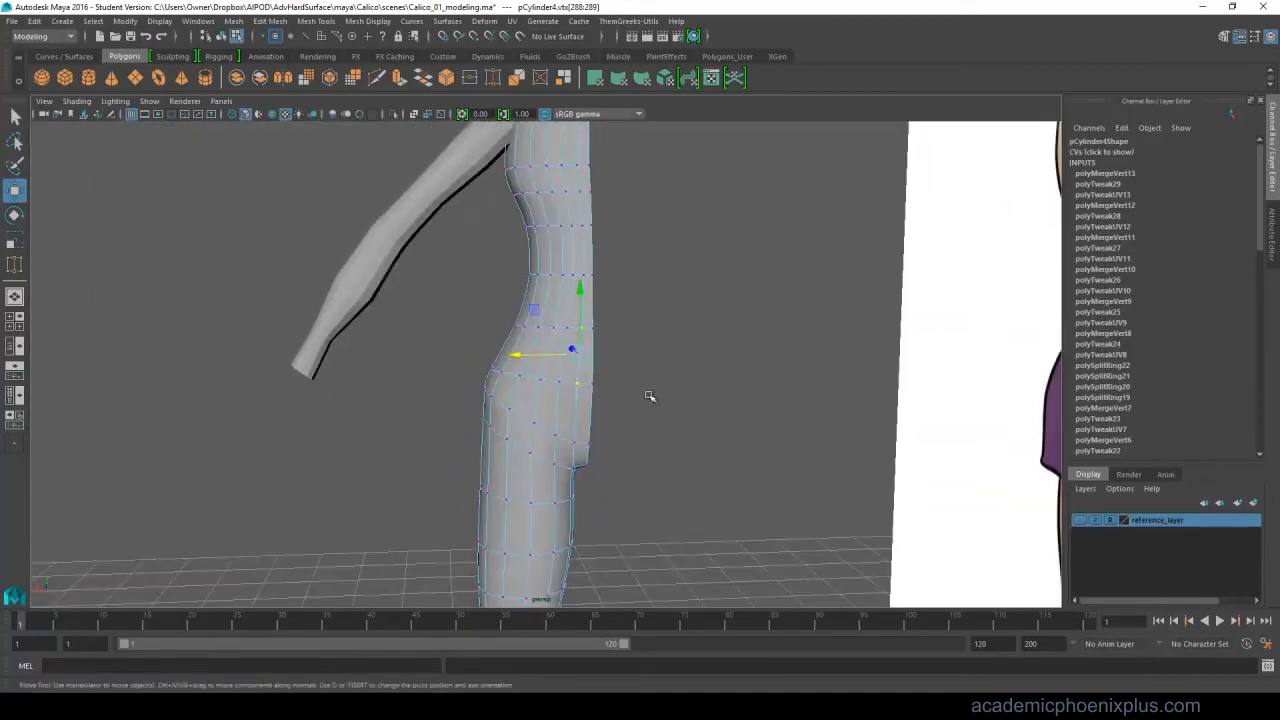
right_click(572, 349)
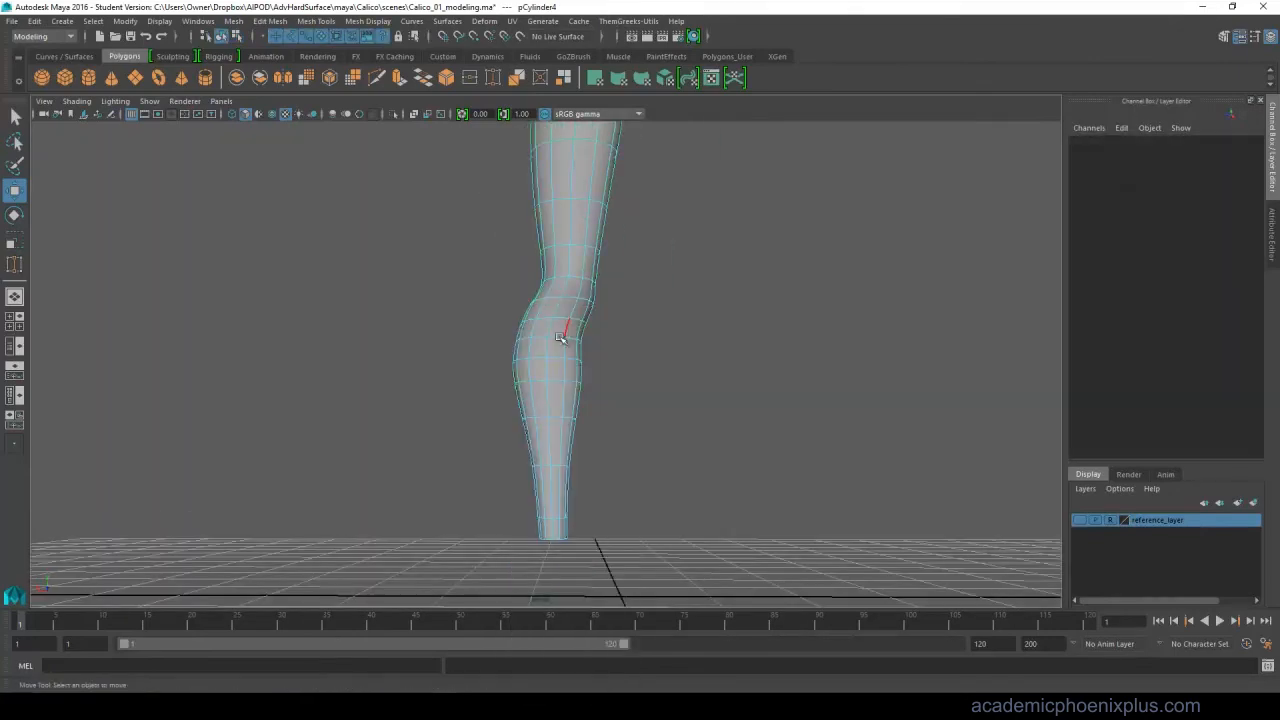
Orbit around the combined torso-and-leg mesh to view it whole between the reference images.
drag(560, 340, 644, 387)
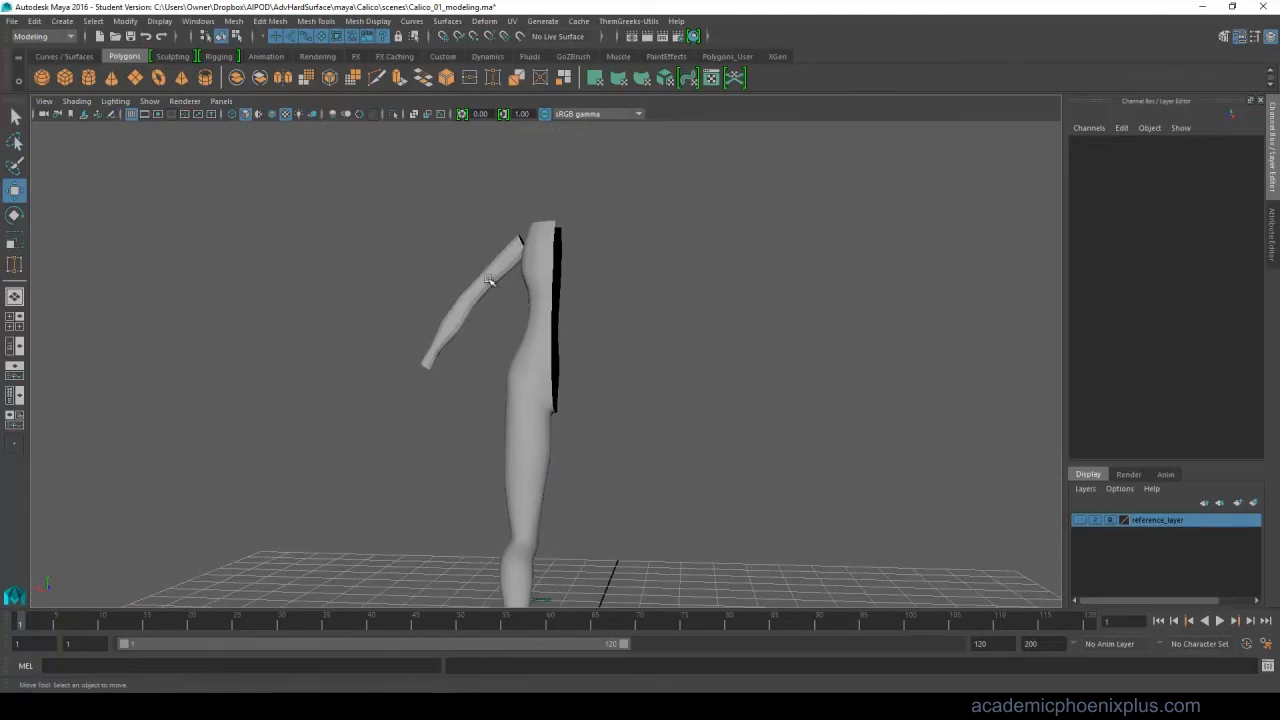
drag(490, 280, 648, 362)
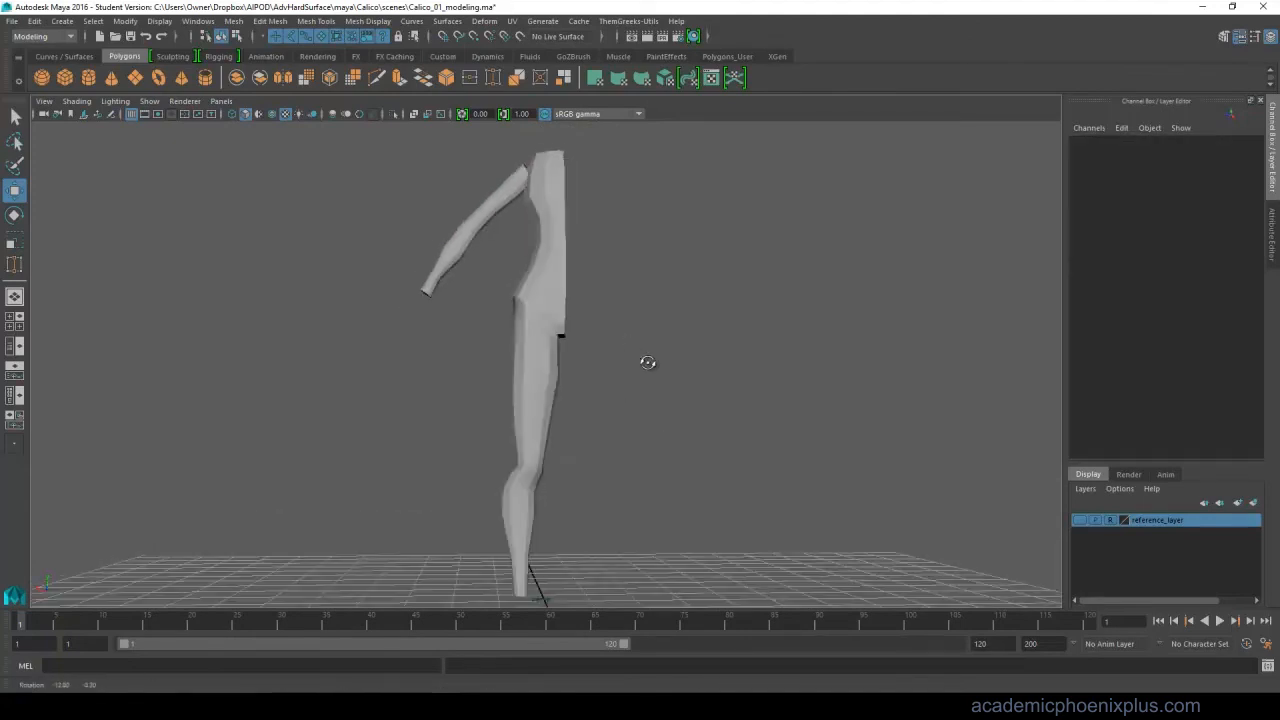
drag(648, 362, 714, 398)
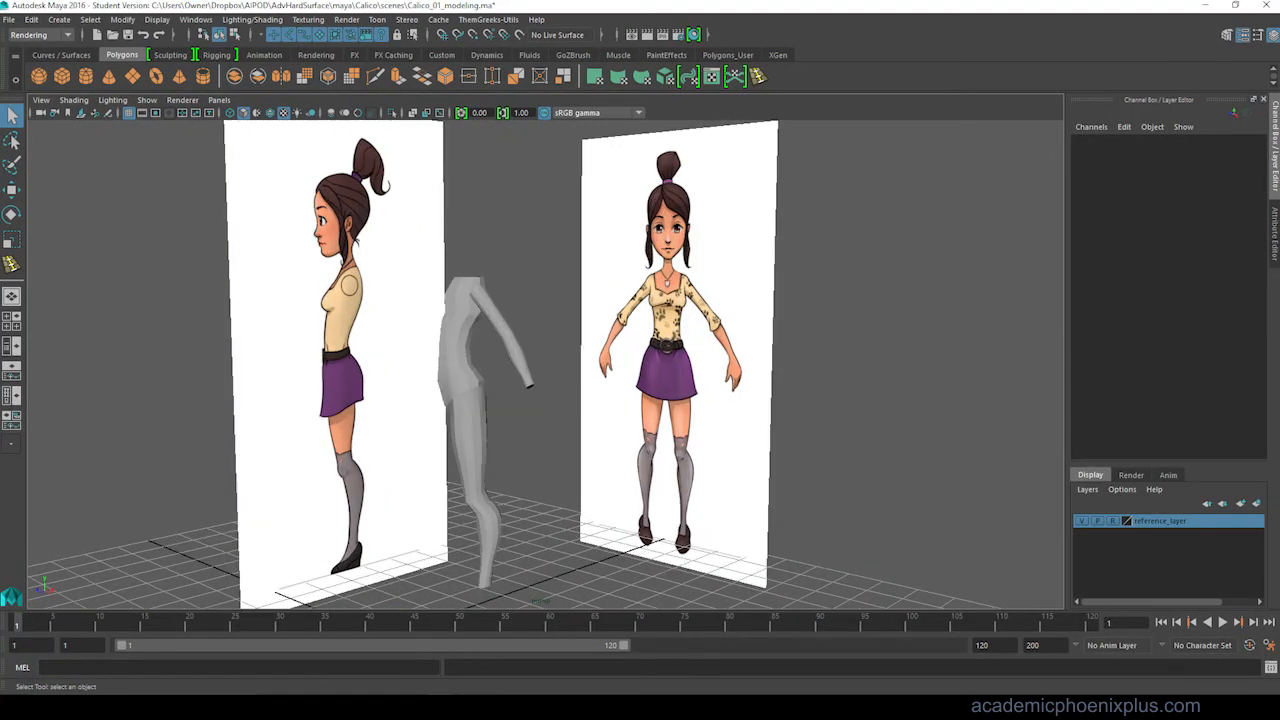
Delete pCylinder4's construction history, then pick Edge mode at the shoulder.
click(122, 19)
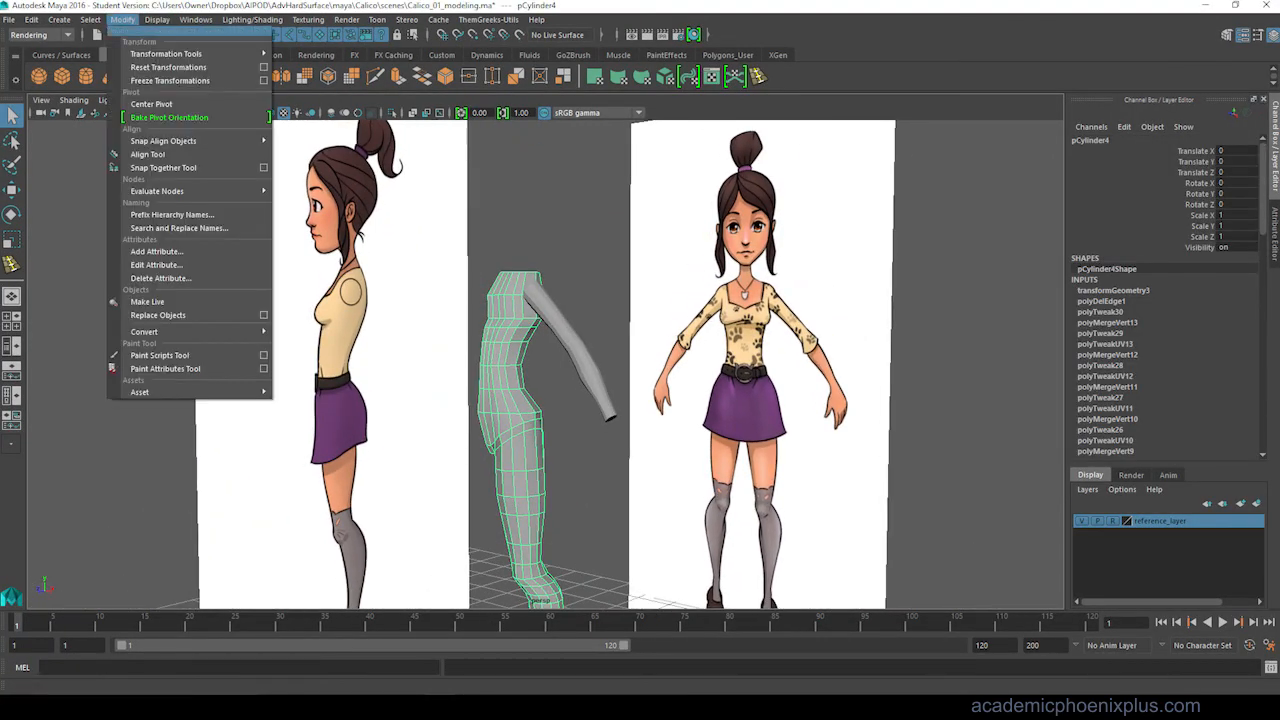
click(168, 67)
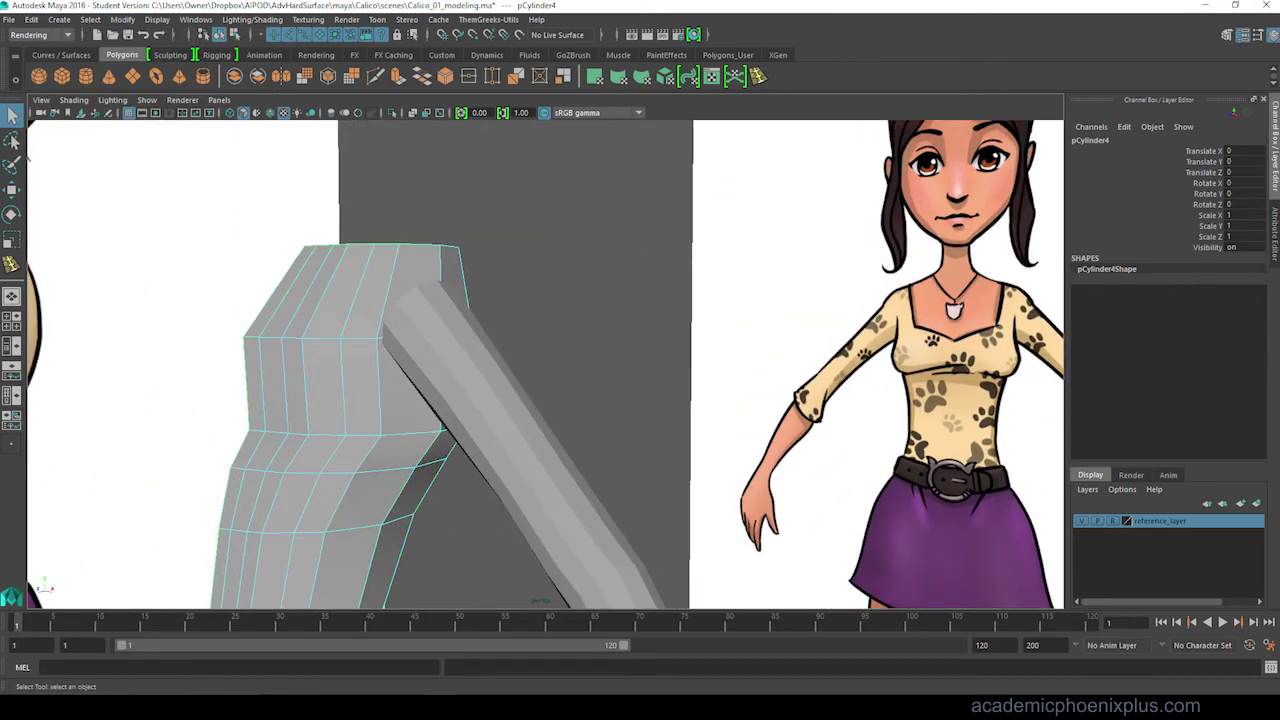
right_click(419, 282)
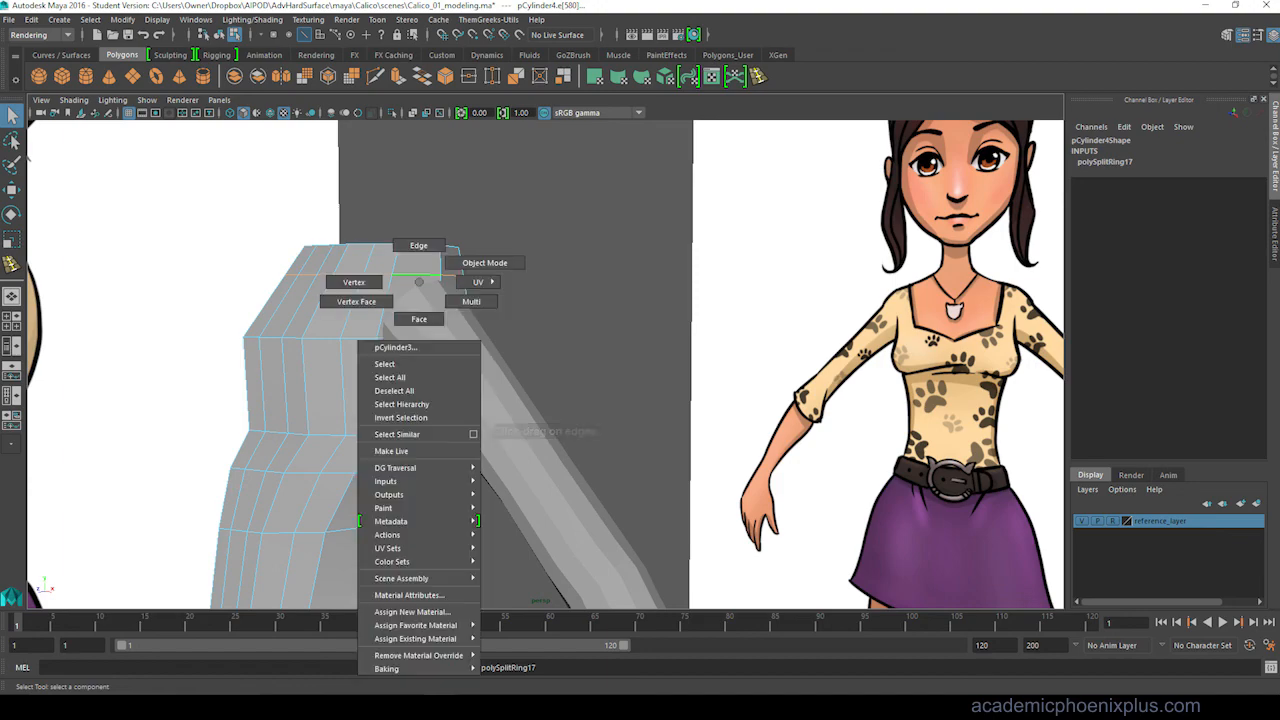